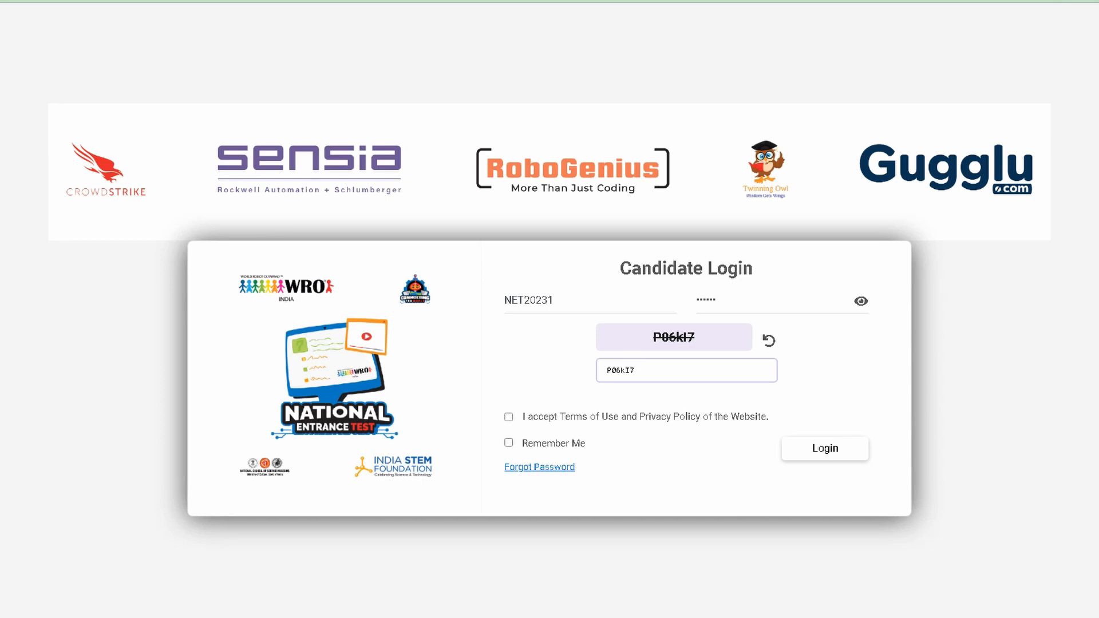
# Log in as the candidate with Terms of Use accepted and Remember Me enabled
pyautogui.click(508, 417)
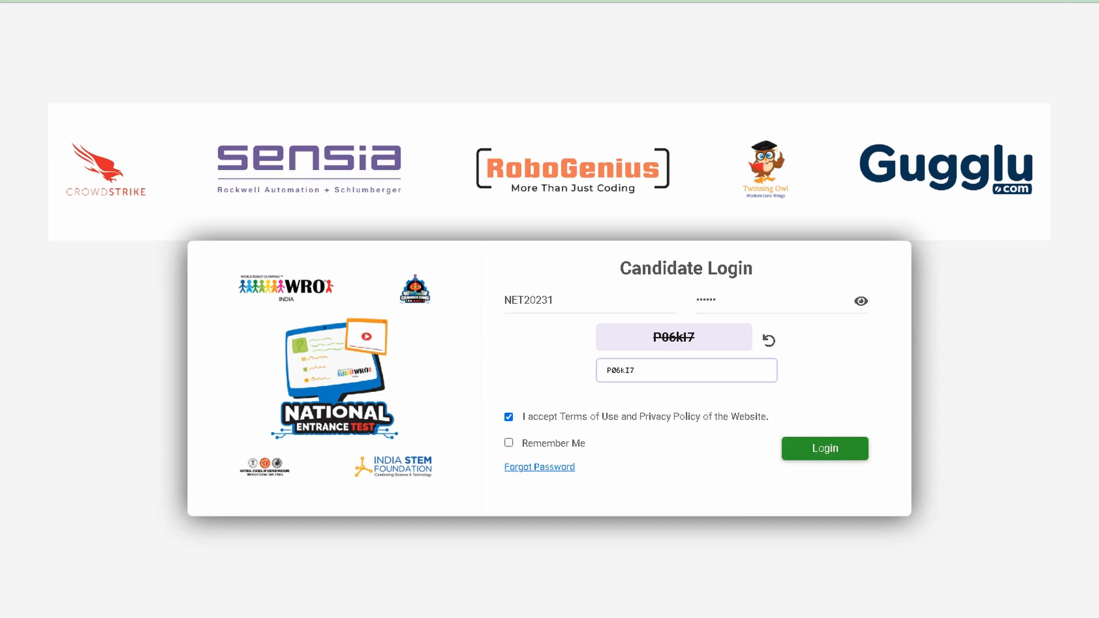
pyautogui.click(509, 443)
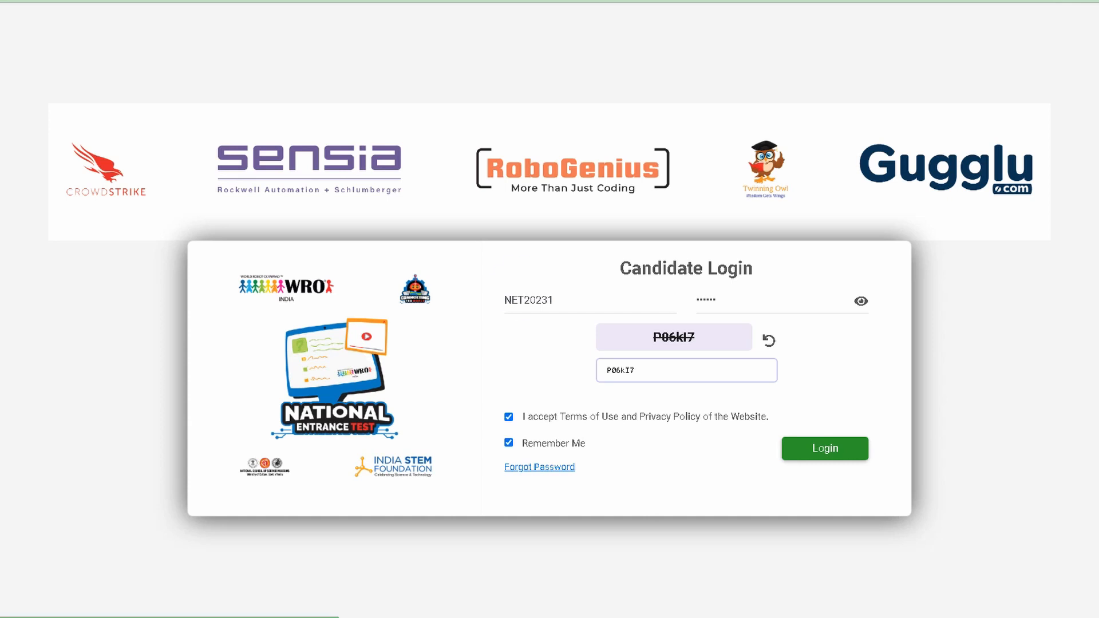
pyautogui.click(825, 449)
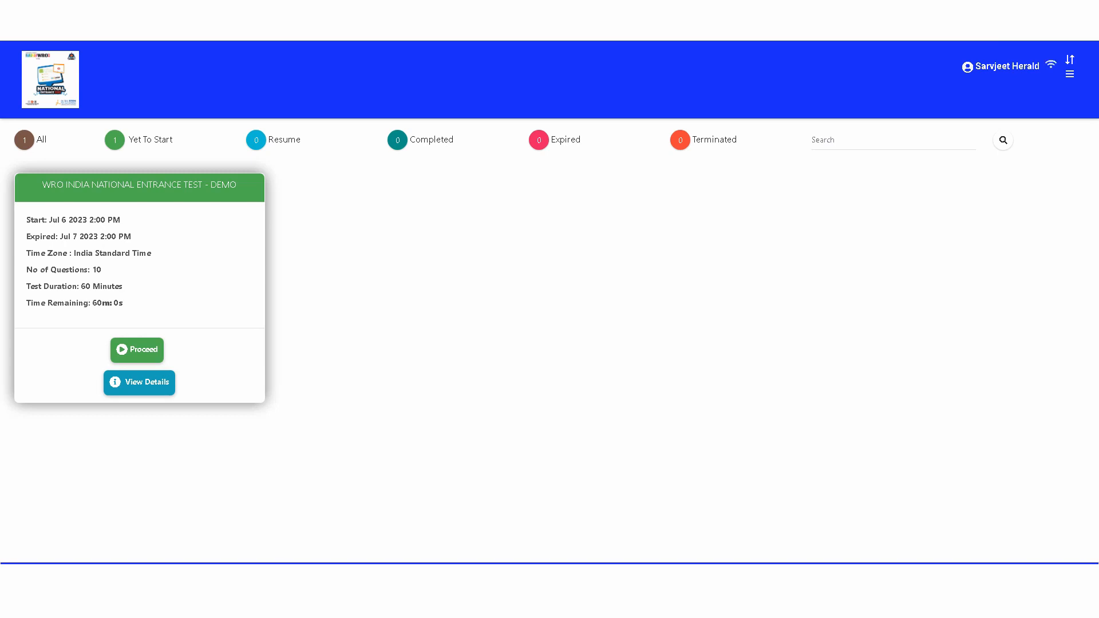
# Proceed into the WRO India National Entrance Test - Demo from the dashboard card
pyautogui.click(136, 351)
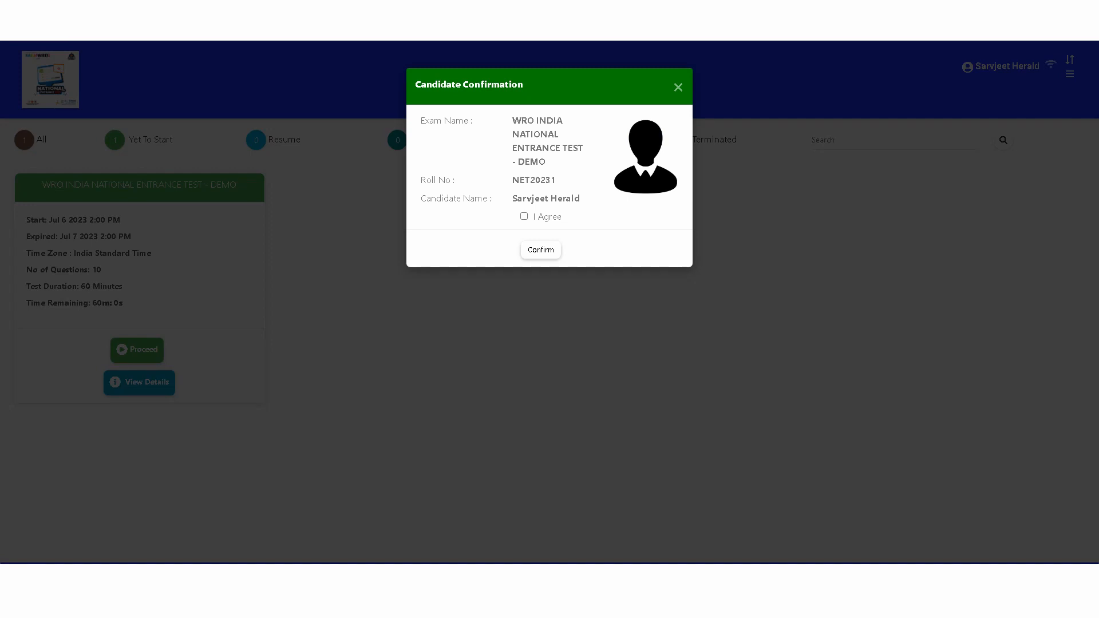
# Agree to the candidate details and confirm them to reach the test instructions
pyautogui.click(523, 217)
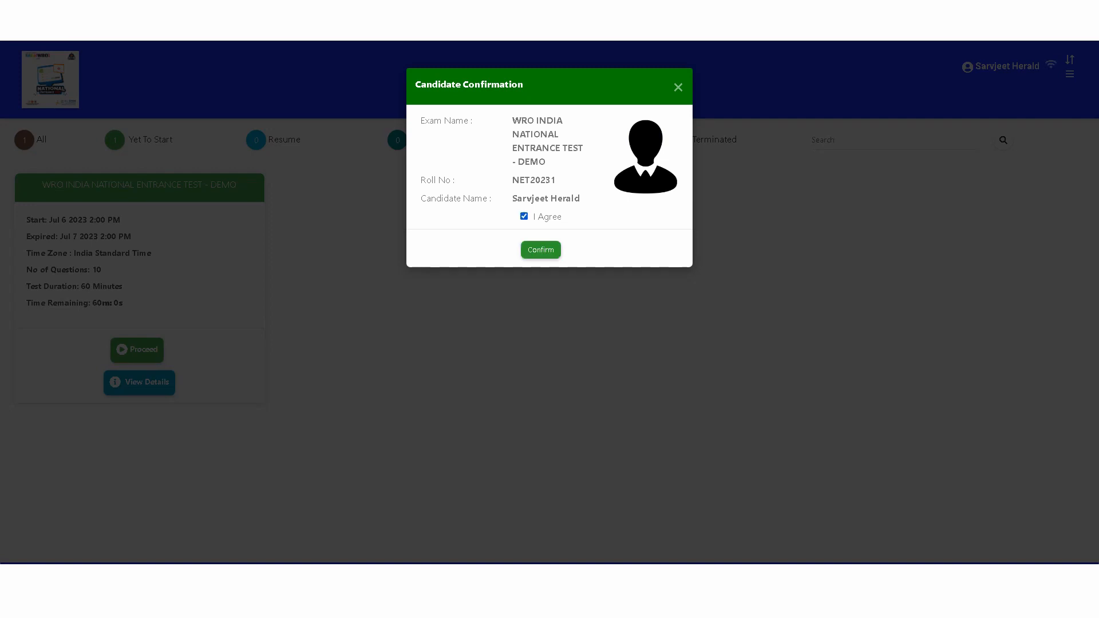
pyautogui.click(541, 250)
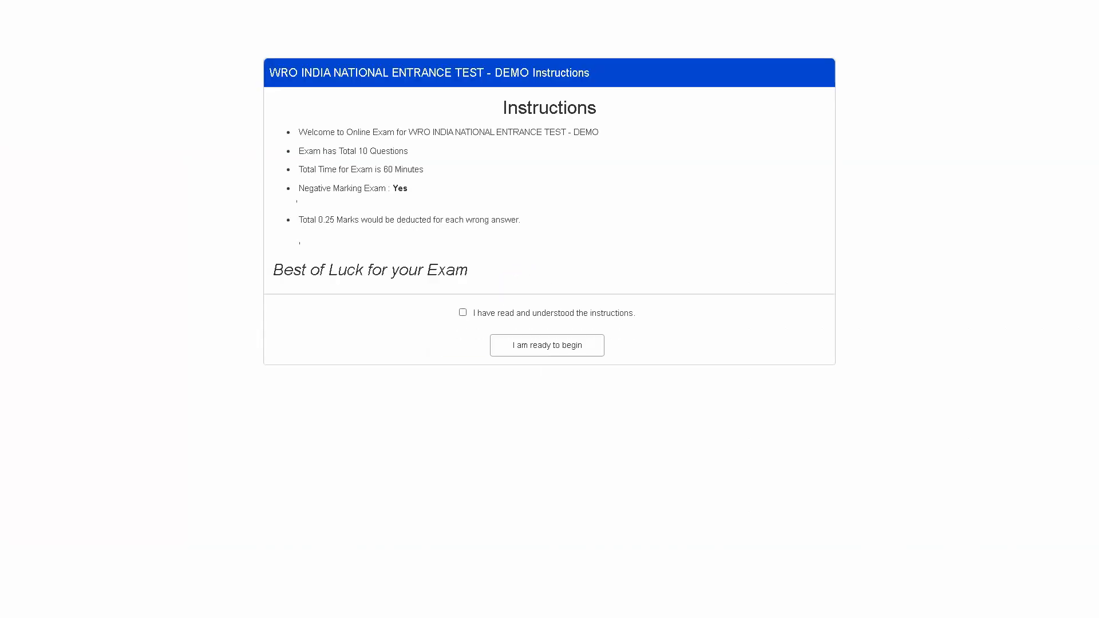
# Acknowledge the instructions and begin the demo test so the countdown starts on question 1
pyautogui.click(463, 313)
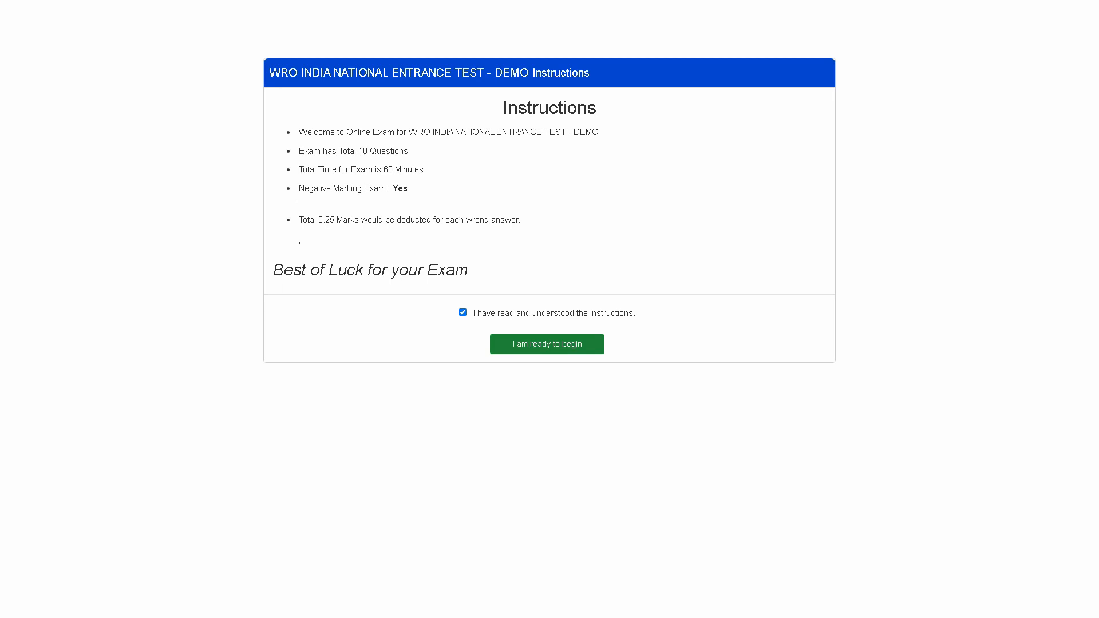
pyautogui.click(547, 345)
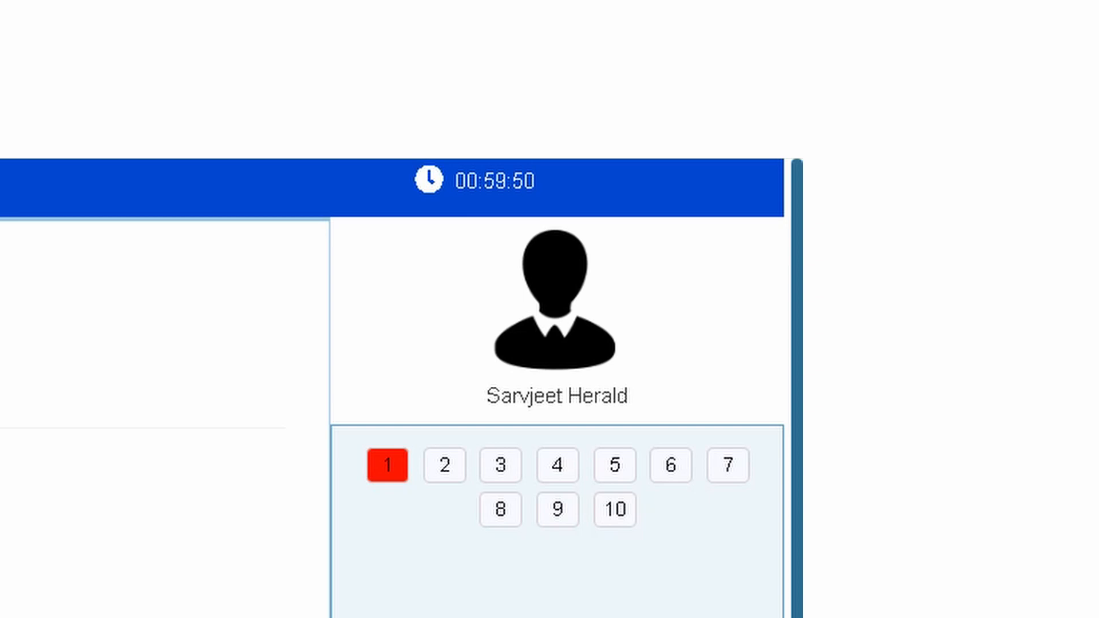
# Work through the questions to question 10 and choose the 4/4/2019 answer
pyautogui.scroll(-3)
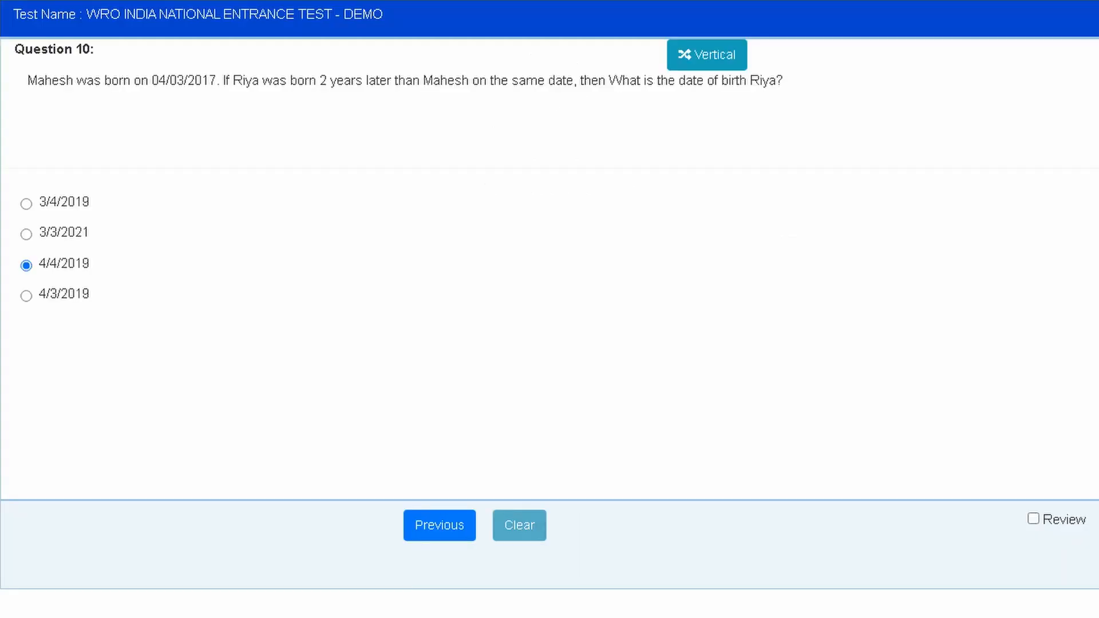
pyautogui.click(706, 55)
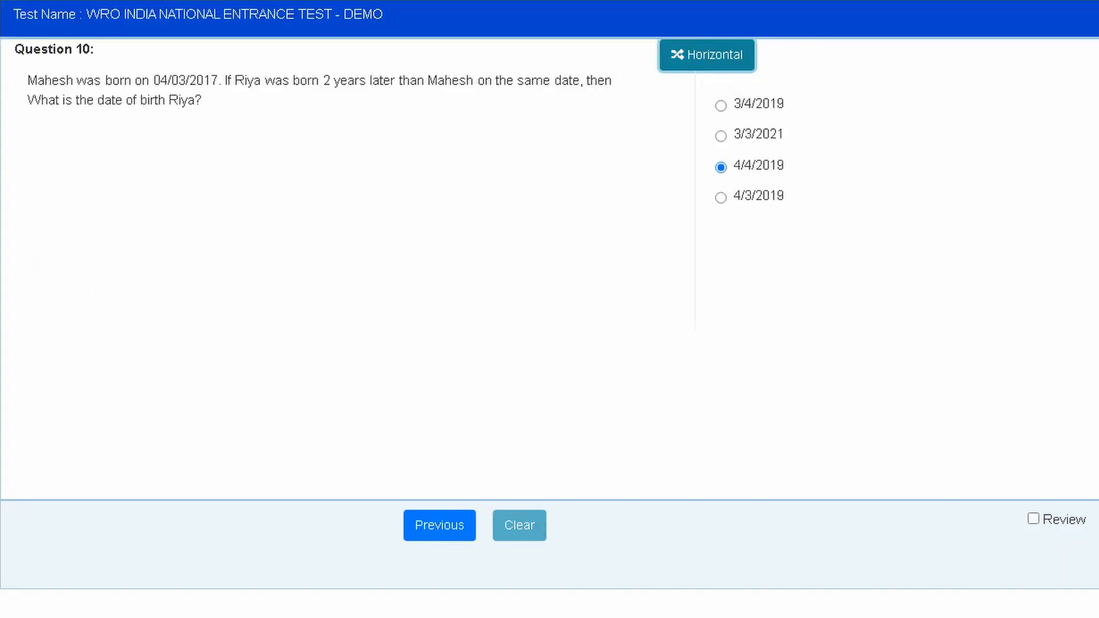
pyautogui.click(706, 55)
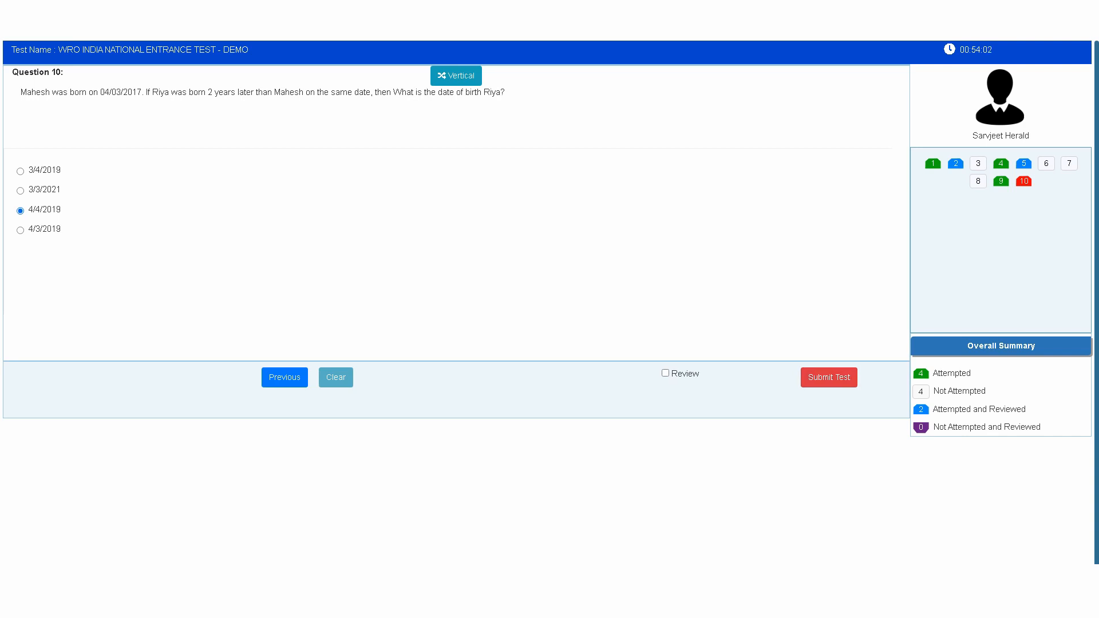
# Submit the test and confirm it in the Summary dialog
pyautogui.click(828, 377)
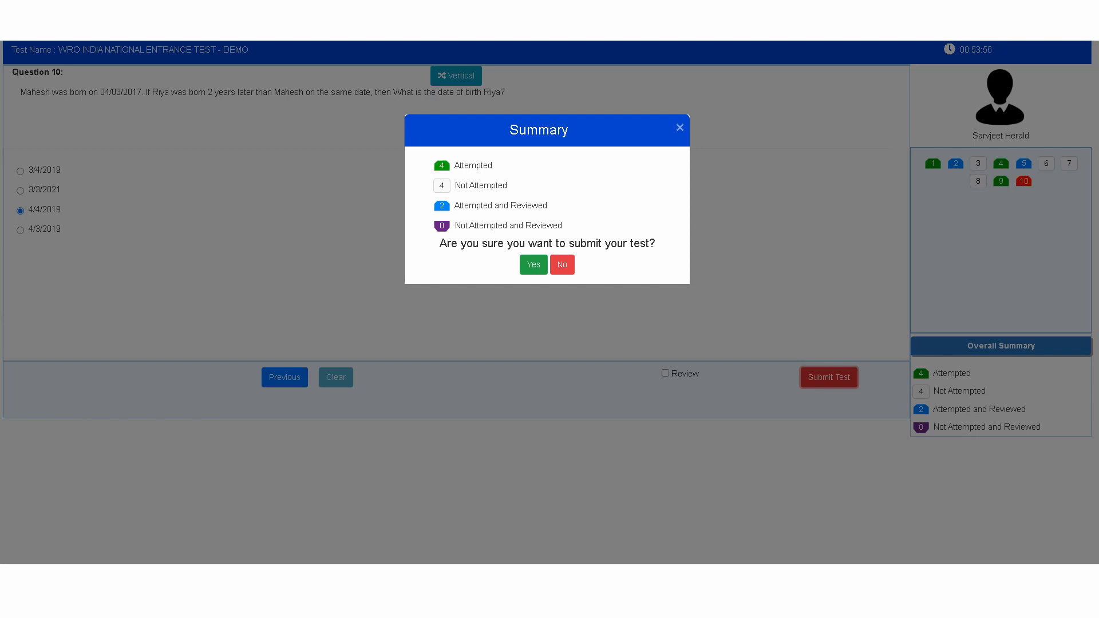
pyautogui.click(532, 265)
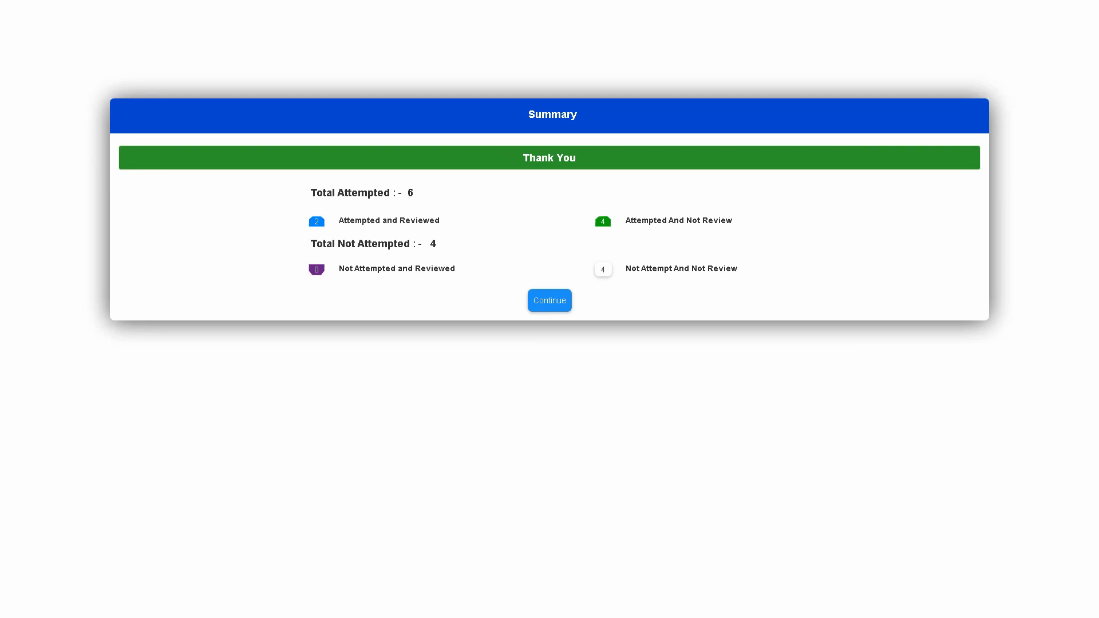
# Continue from the thank-you summary back to the dashboard showing the test as Completed
pyautogui.click(550, 300)
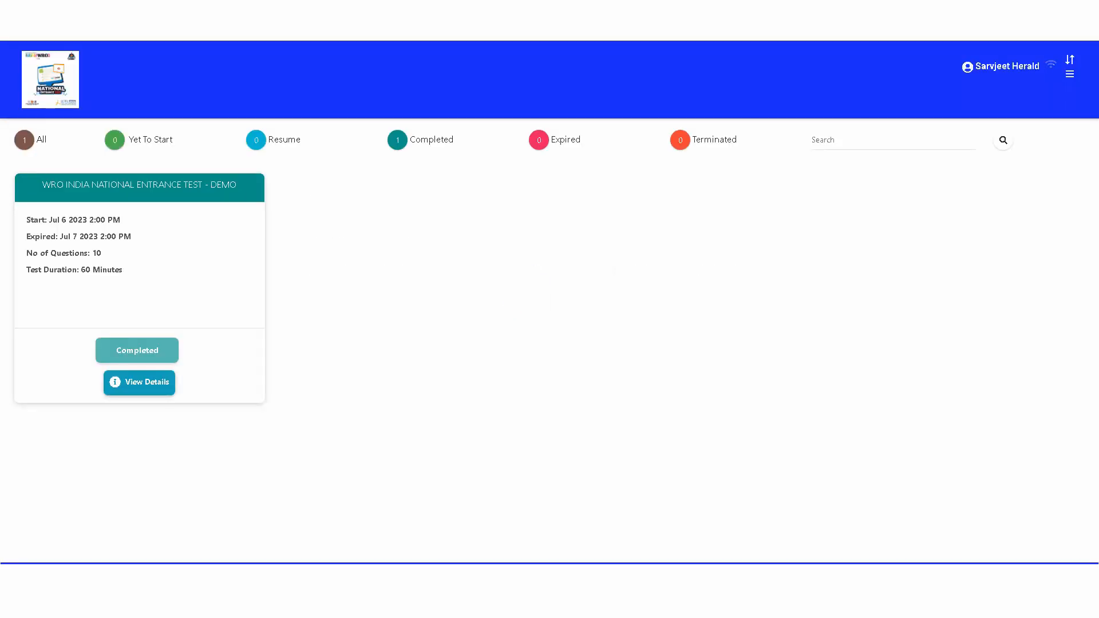